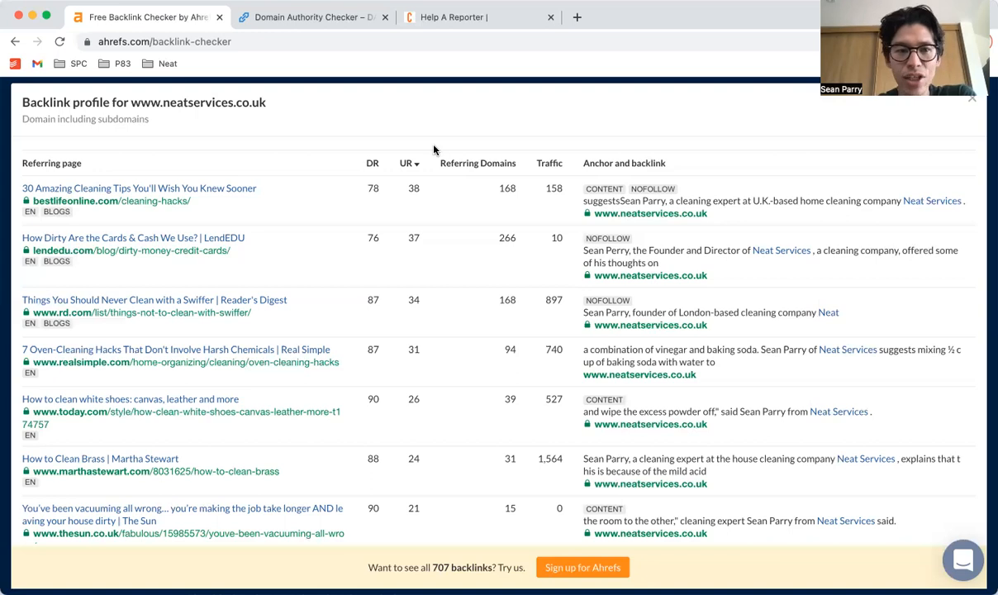
{"action": "mouse_move", "coordinate": [509, 169]}
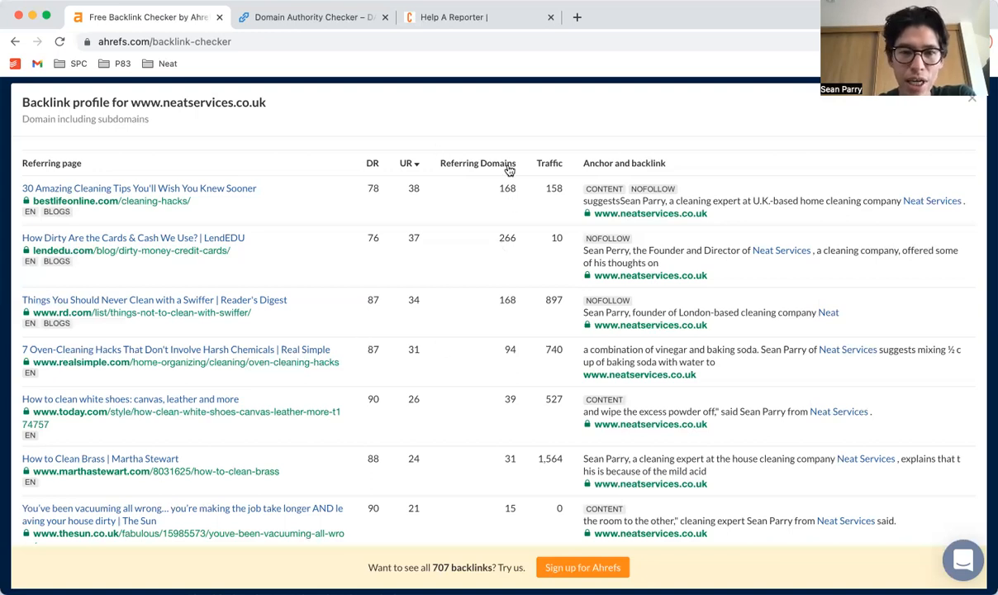
{"action": "mouse_move", "coordinate": [509, 175]}
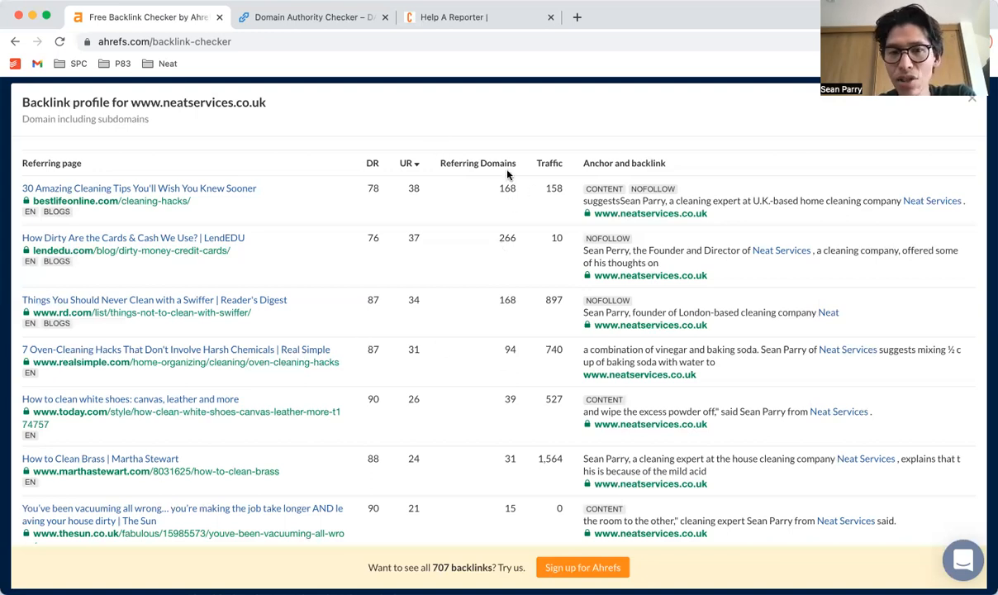
{"action": "mouse_move", "coordinate": [681, 213]}
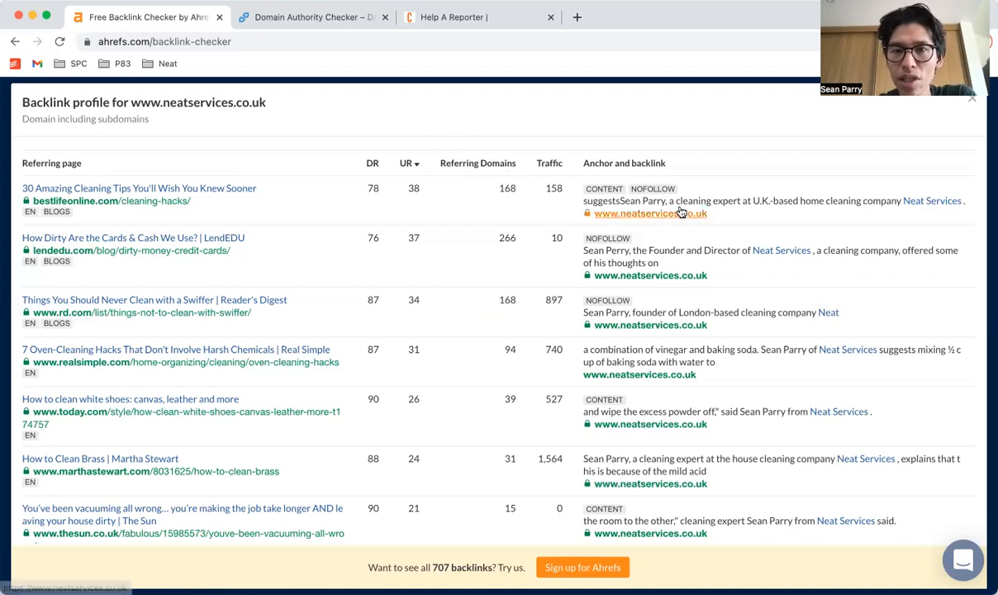
{"action": "mouse_move", "coordinate": [717, 223]}
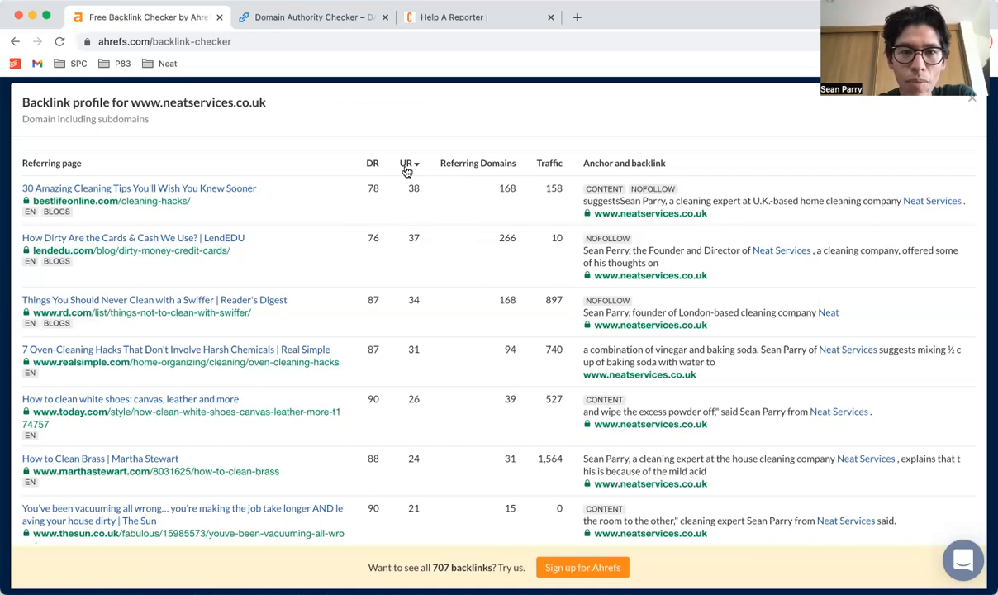
{"action": "mouse_move", "coordinate": [357, 244]}
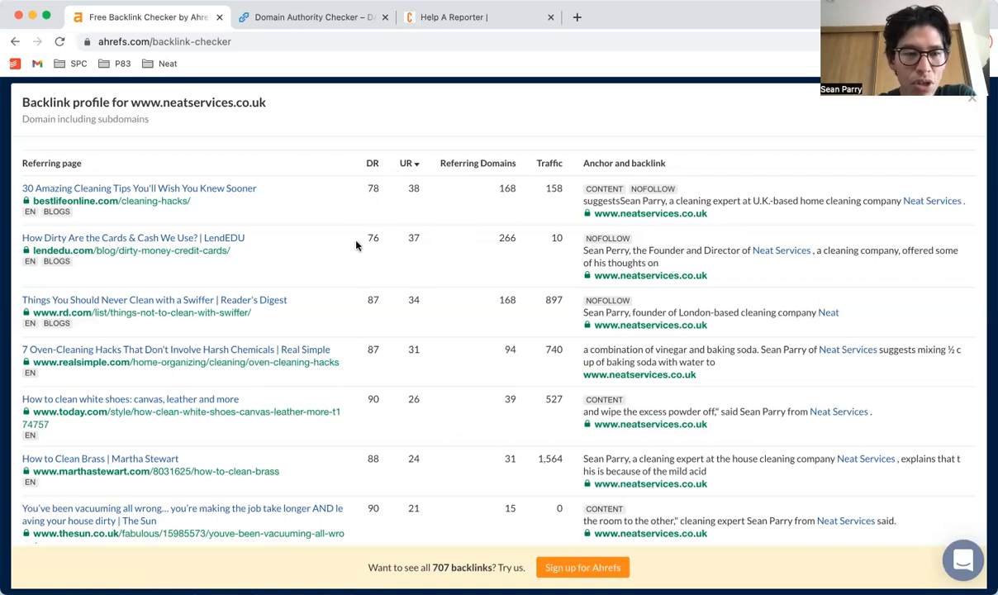
{"action": "mouse_move", "coordinate": [334, 248]}
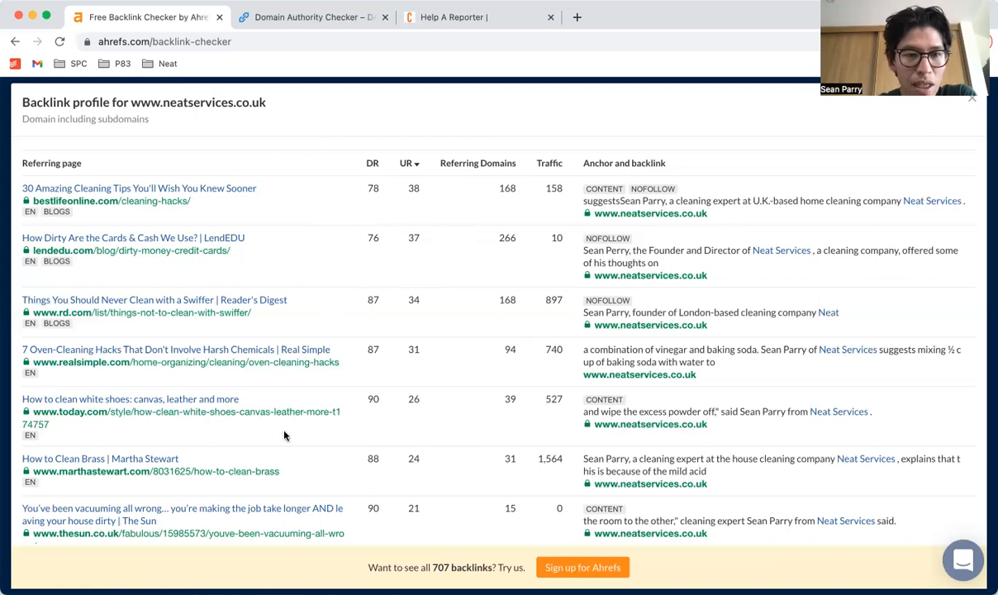
{"action": "mouse_move", "coordinate": [119, 472]}
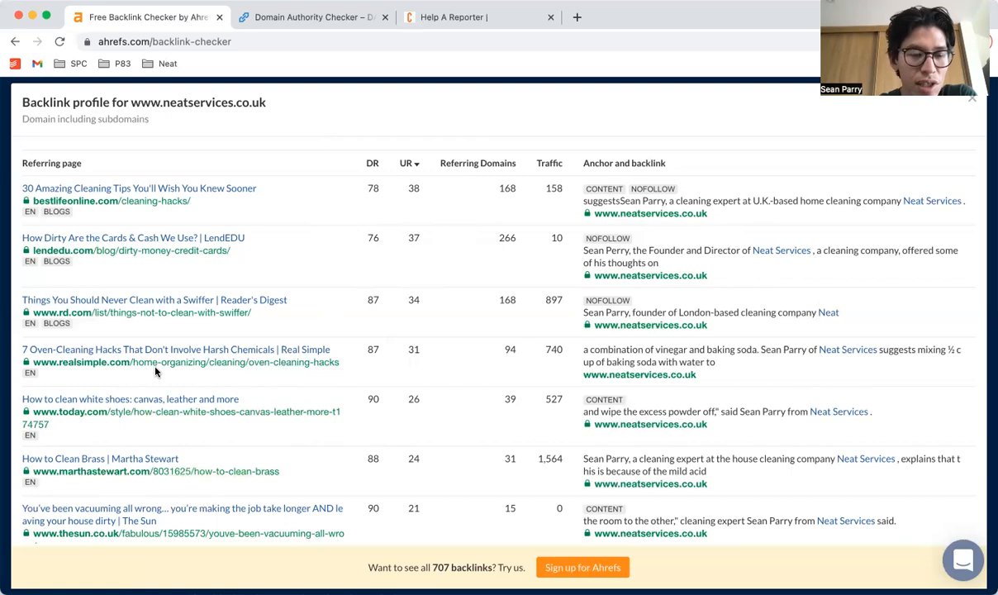
Scroll through further referring pages in the neatservices.co.uk top 100 backlinks list.
{"action": "scroll", "scroll_direction": "down", "scroll_amount": 3}
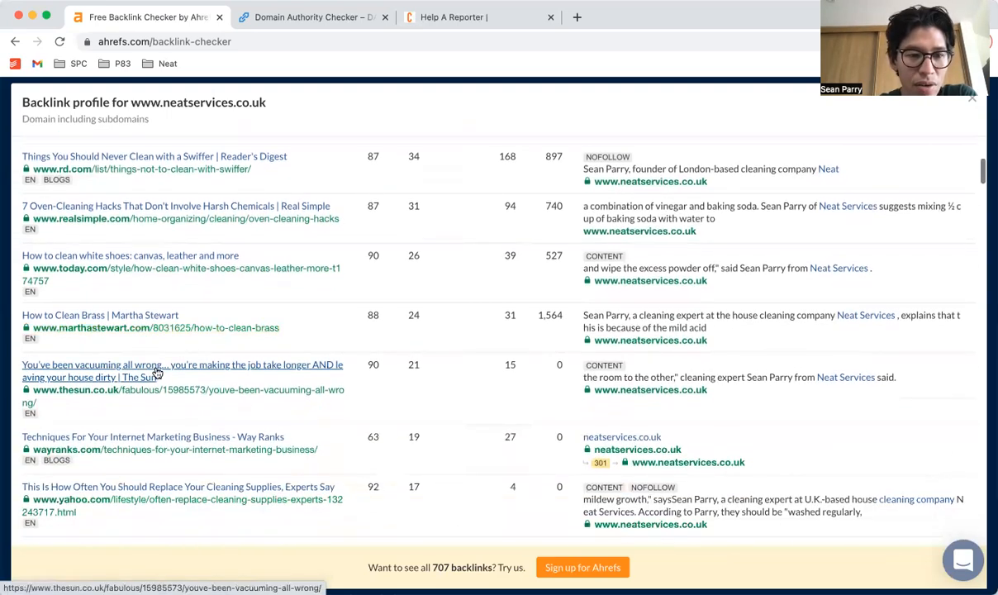
{"action": "scroll", "scroll_direction": "down", "scroll_amount": 3}
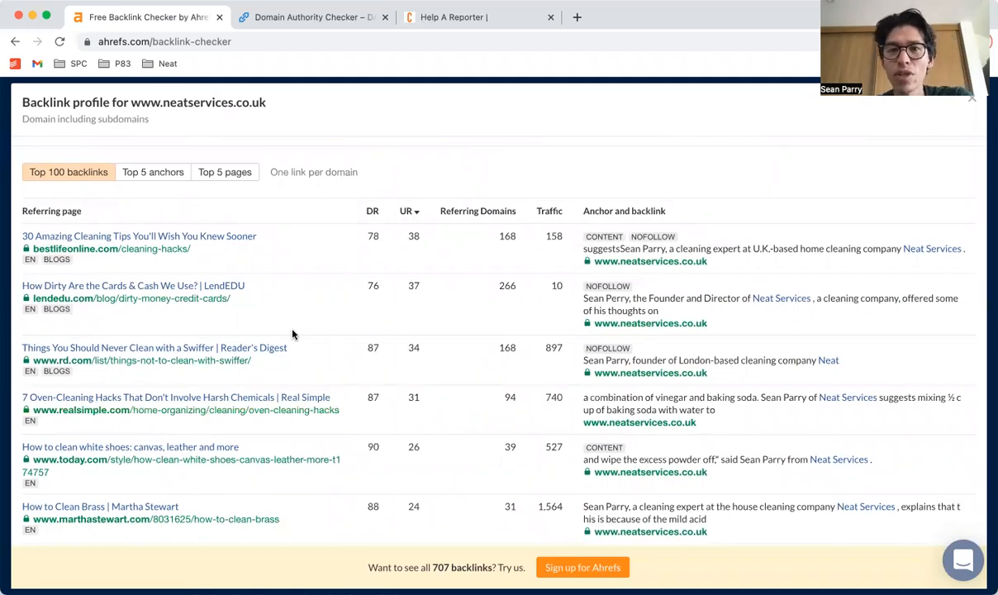
{"action": "mouse_move", "coordinate": [364, 198]}
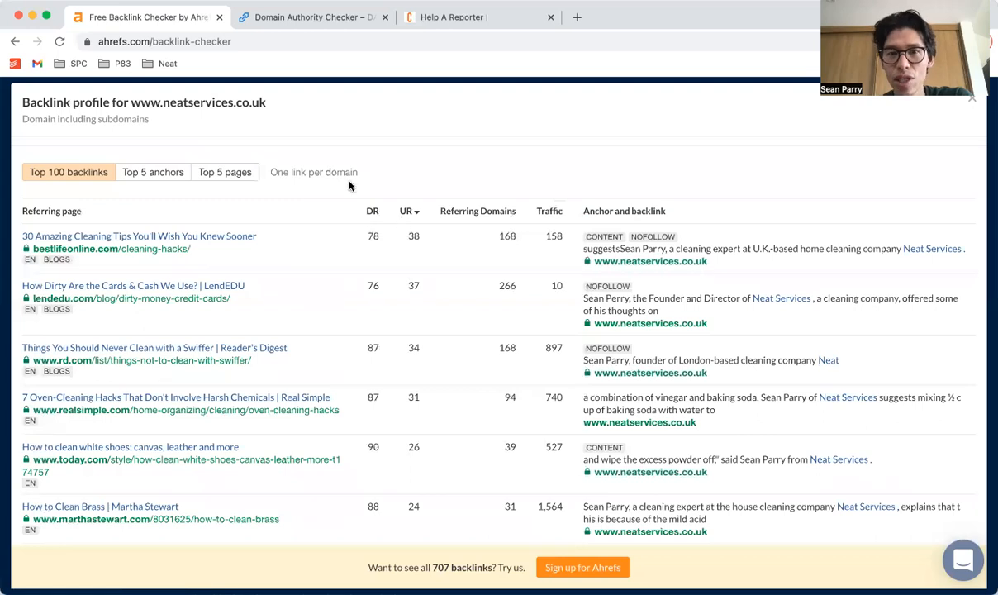
{"action": "mouse_move", "coordinate": [347, 197]}
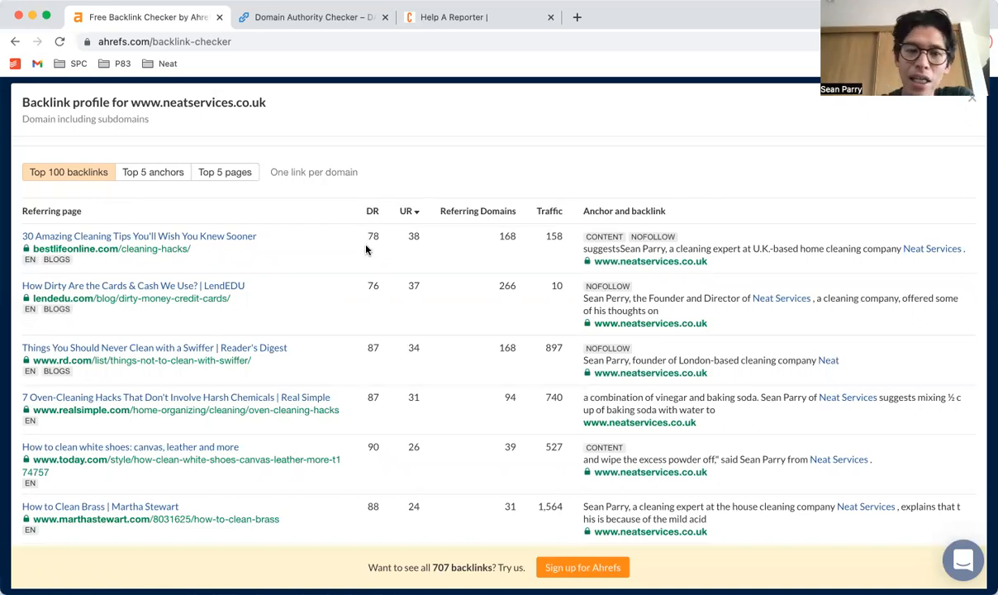
{"action": "mouse_move", "coordinate": [387, 298]}
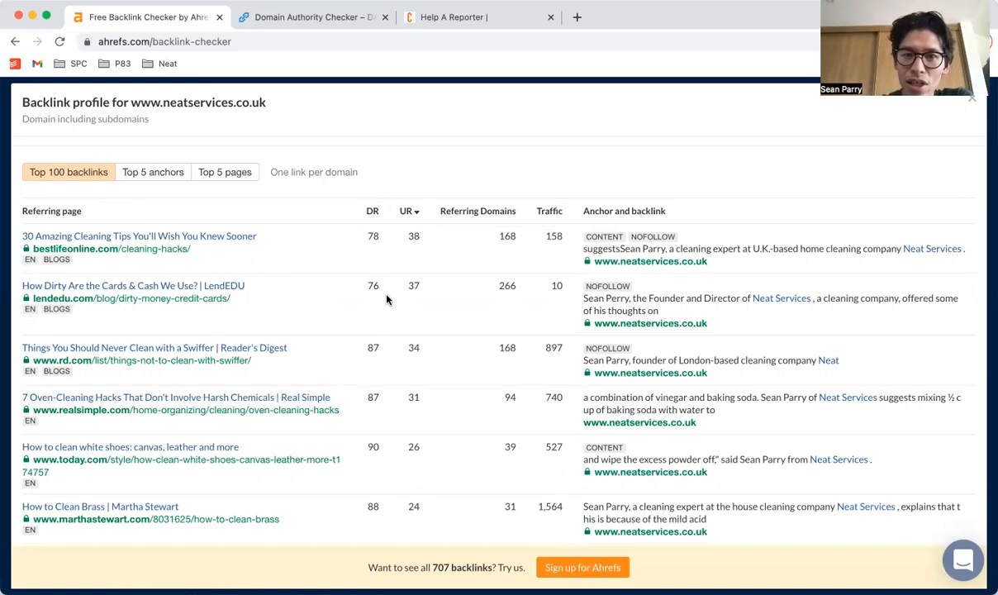
{"action": "mouse_move", "coordinate": [428, 328]}
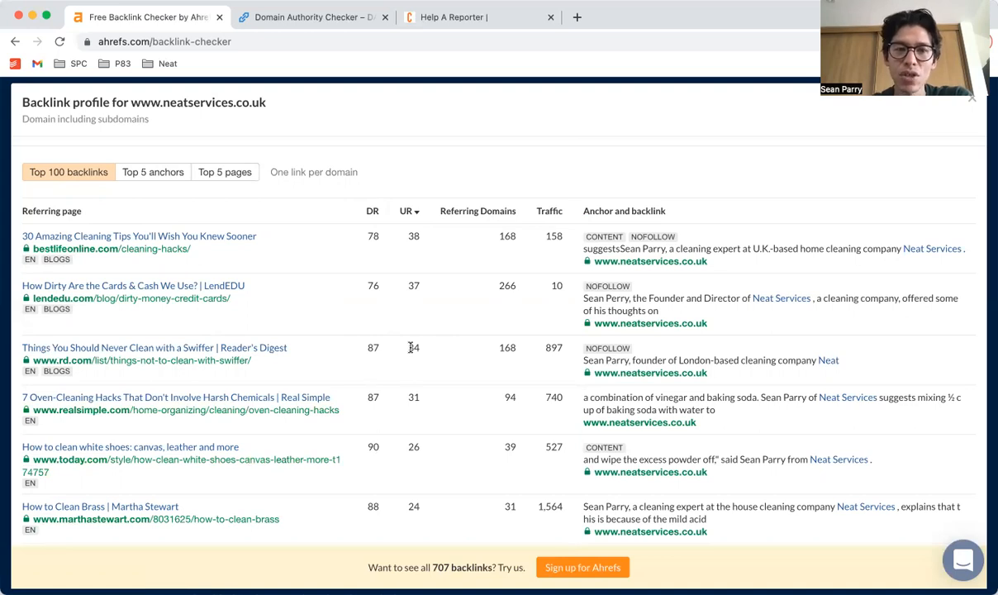
{"action": "mouse_move", "coordinate": [355, 244]}
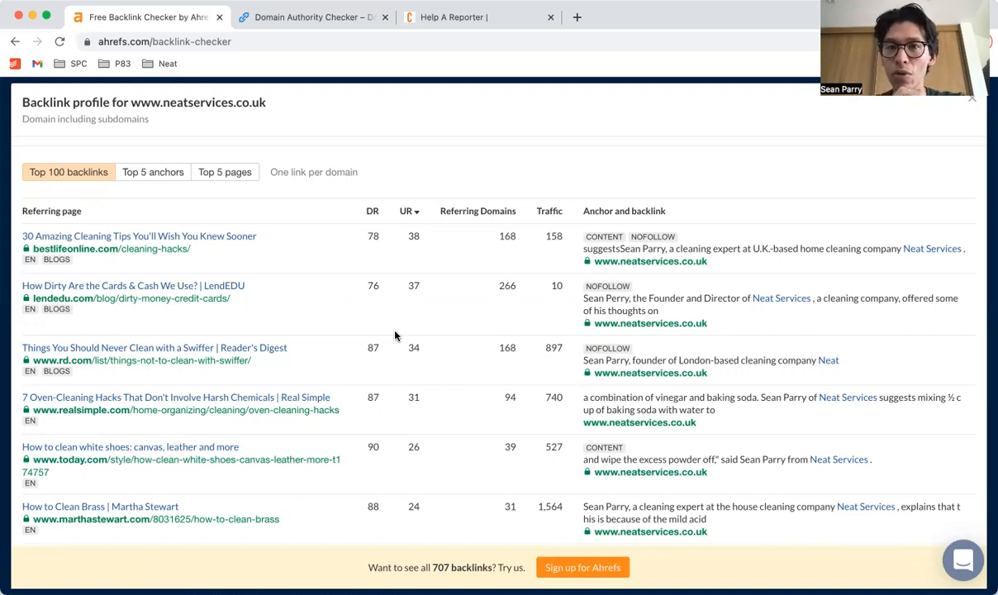
{"action": "mouse_move", "coordinate": [481, 309]}
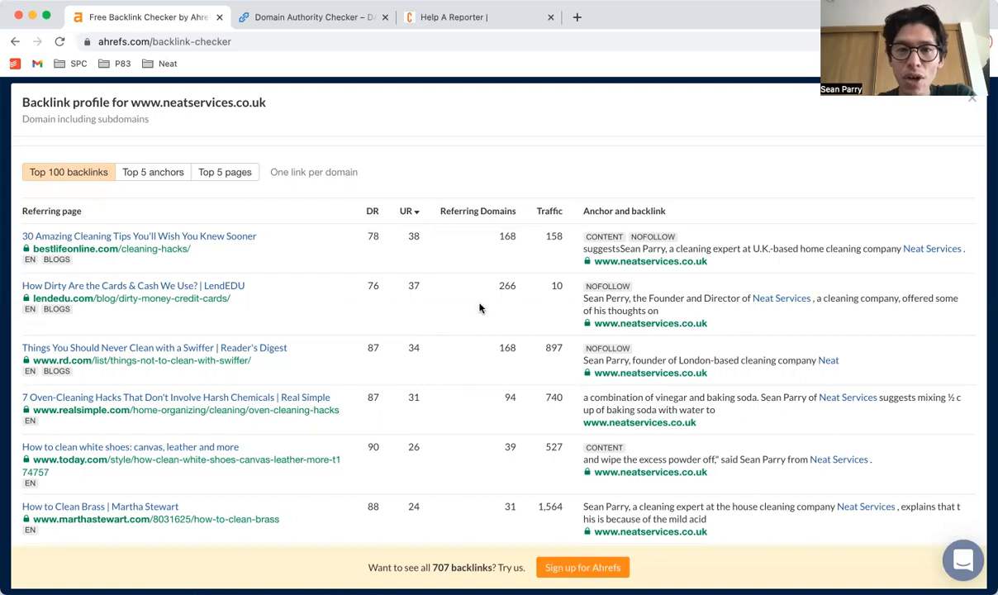
{"action": "mouse_move", "coordinate": [400, 167]}
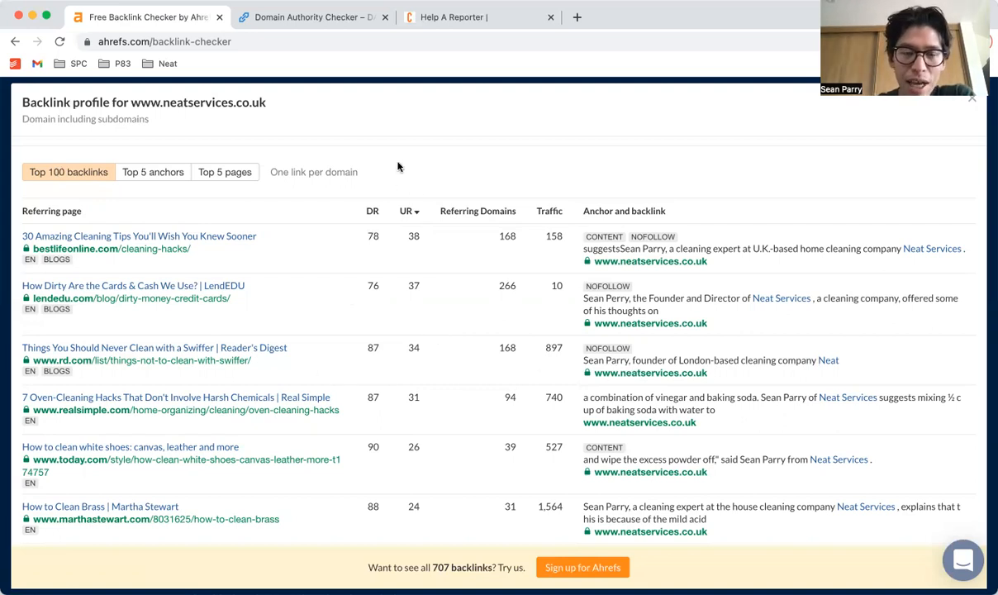
{"action": "mouse_move", "coordinate": [380, 246]}
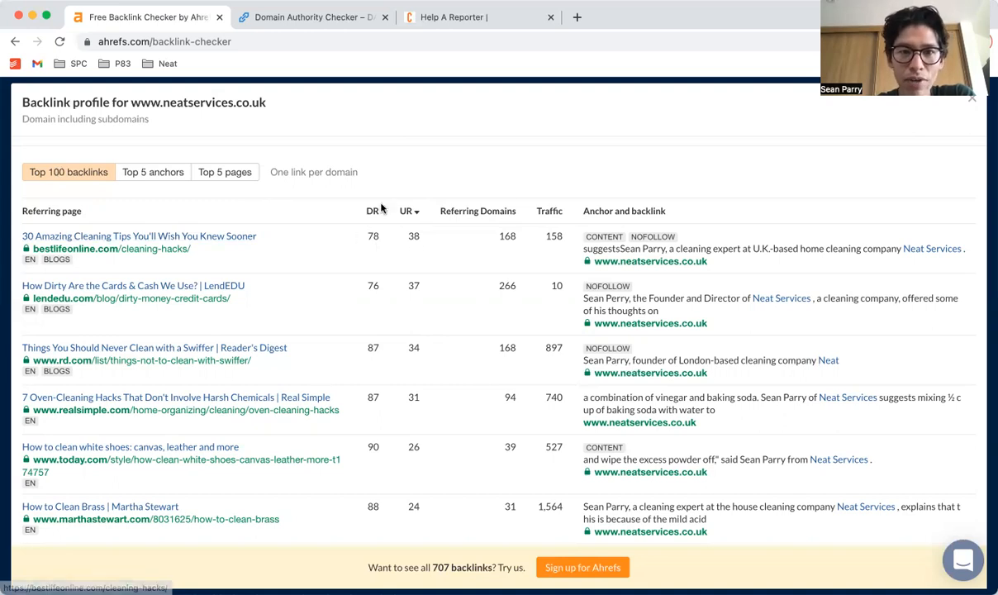
{"action": "mouse_move", "coordinate": [374, 165]}
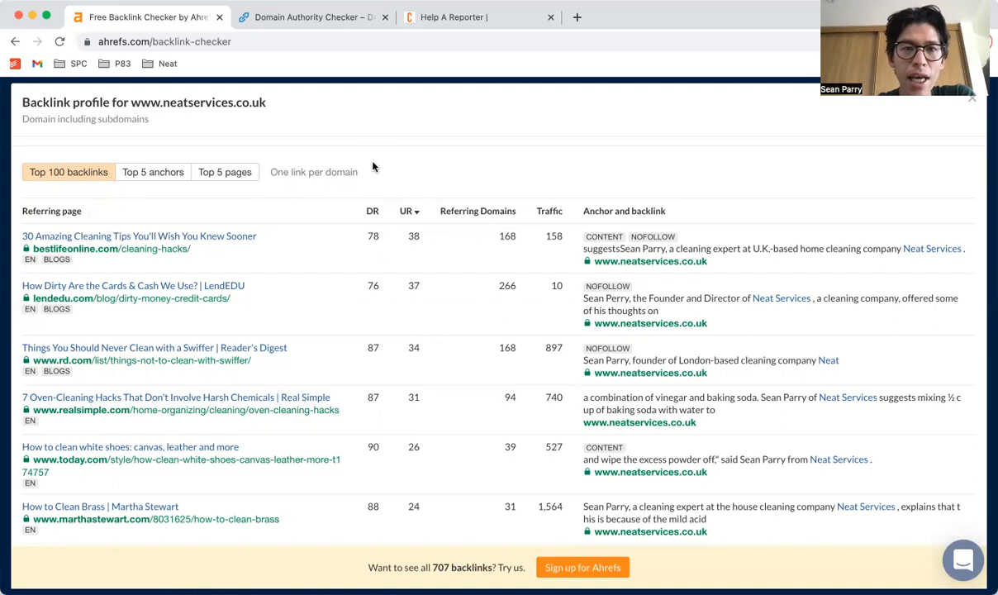
Switch to the websiteseochecker.com Domain Authority Checker browser tab.
{"action": "left_click", "coordinate": [311, 16]}
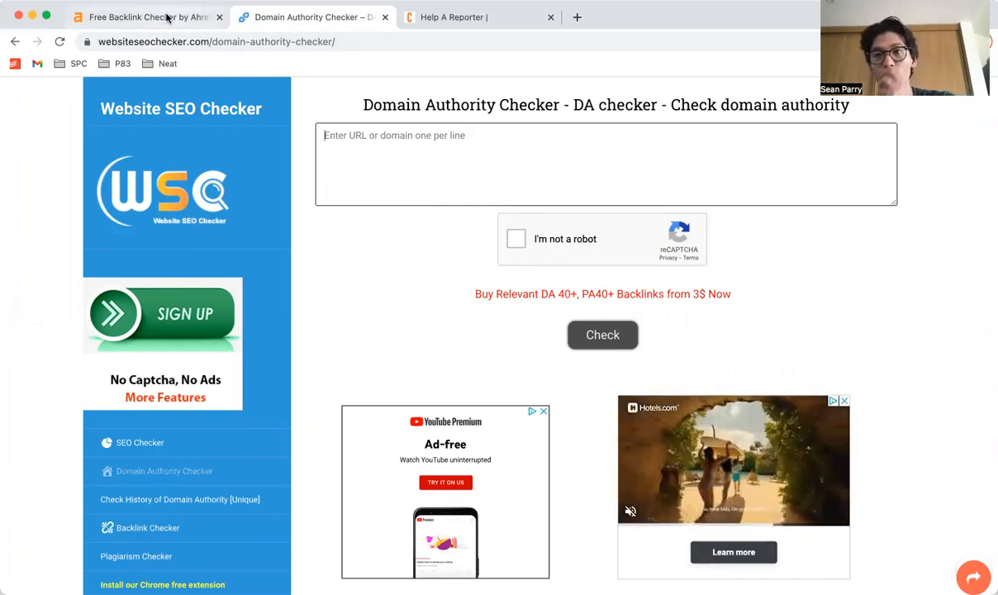
{"action": "left_click", "coordinate": [145, 17]}
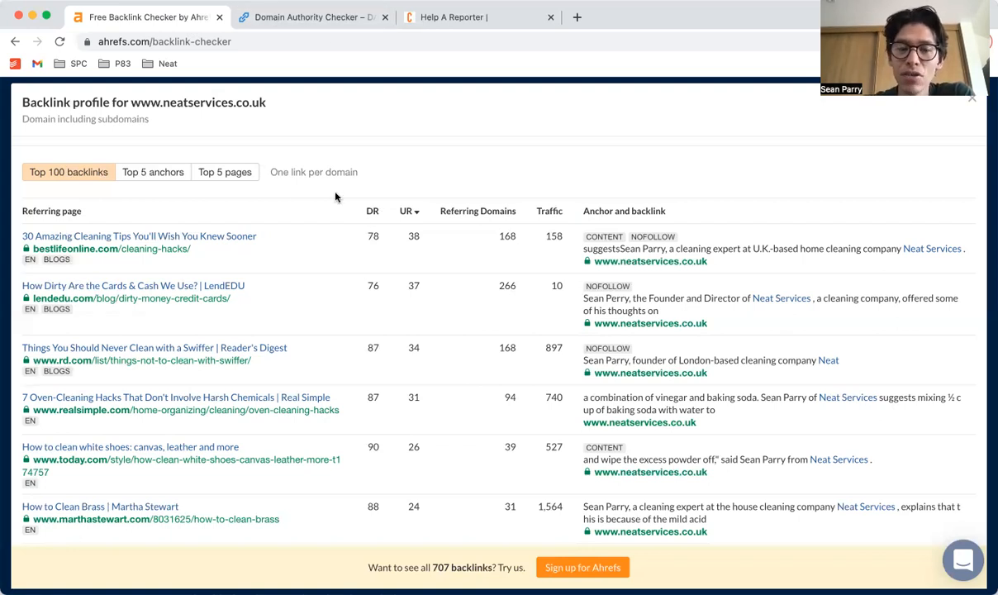
{"action": "mouse_move", "coordinate": [235, 410]}
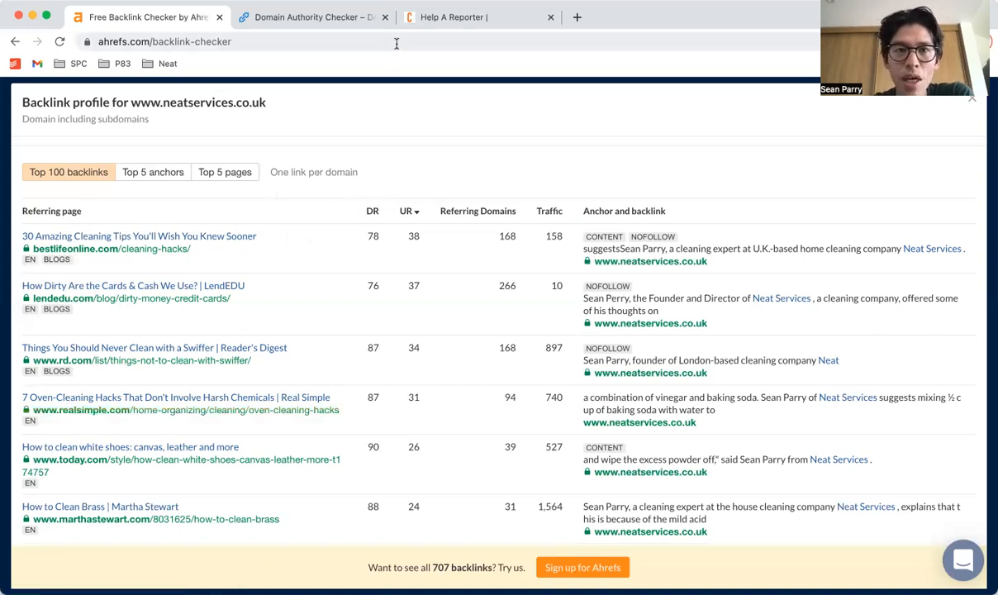
Show the HARO homepage, glance back at the Ahrefs backlink profile, and return to HARO.
{"action": "left_click", "coordinate": [471, 17]}
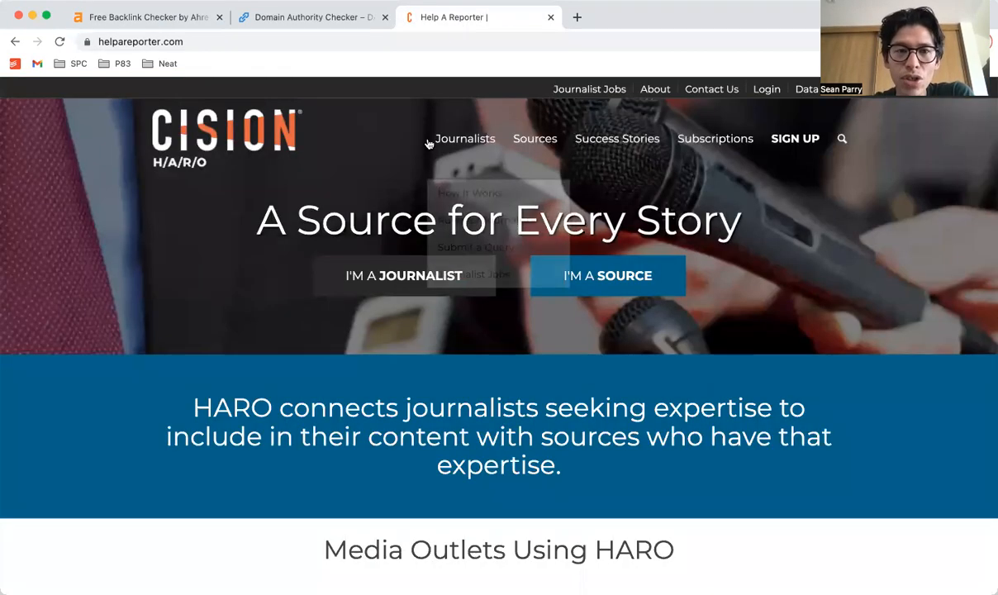
{"action": "mouse_move", "coordinate": [727, 363]}
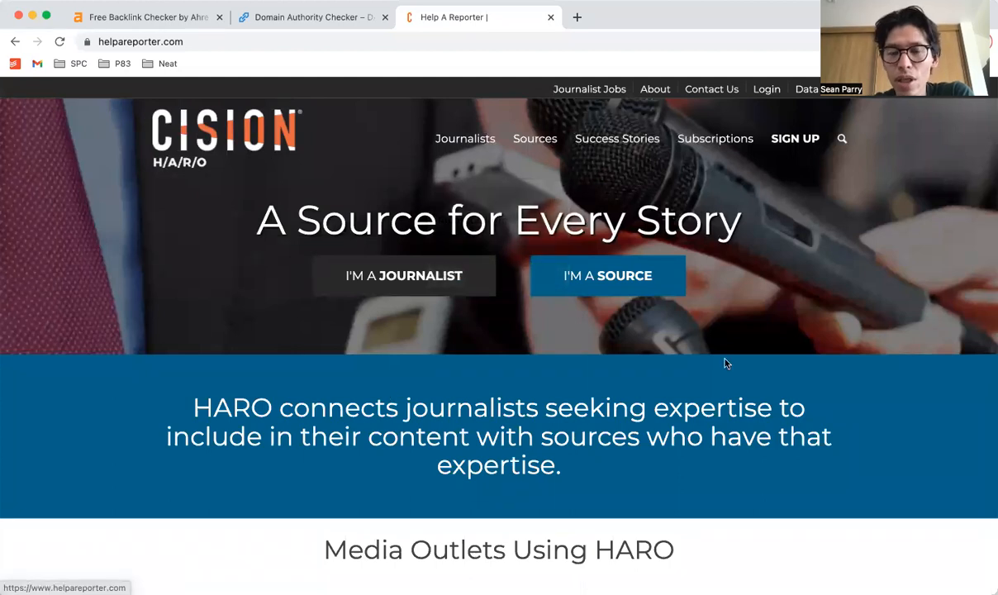
{"action": "mouse_move", "coordinate": [334, 294]}
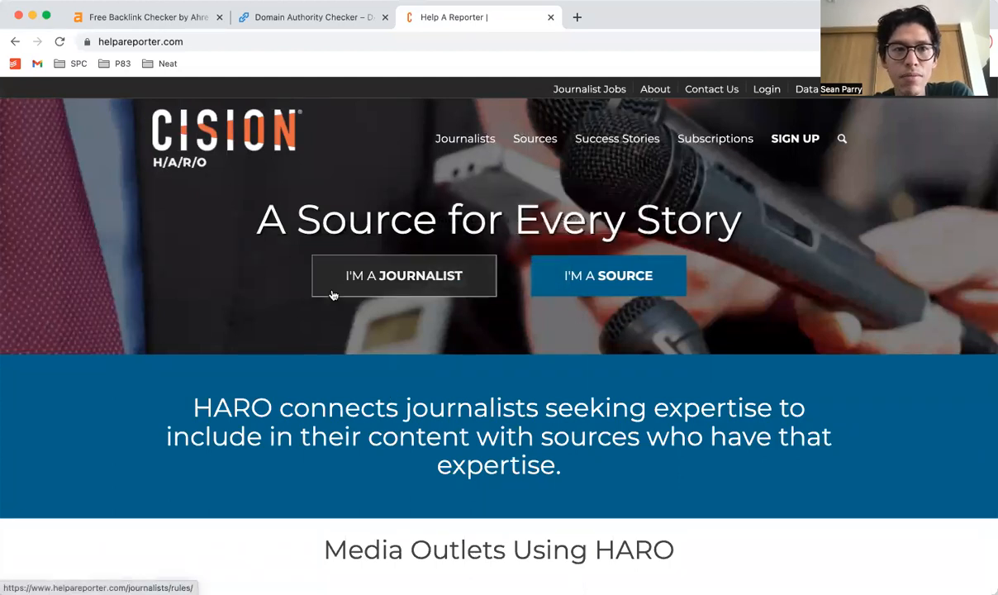
{"action": "mouse_move", "coordinate": [195, 162]}
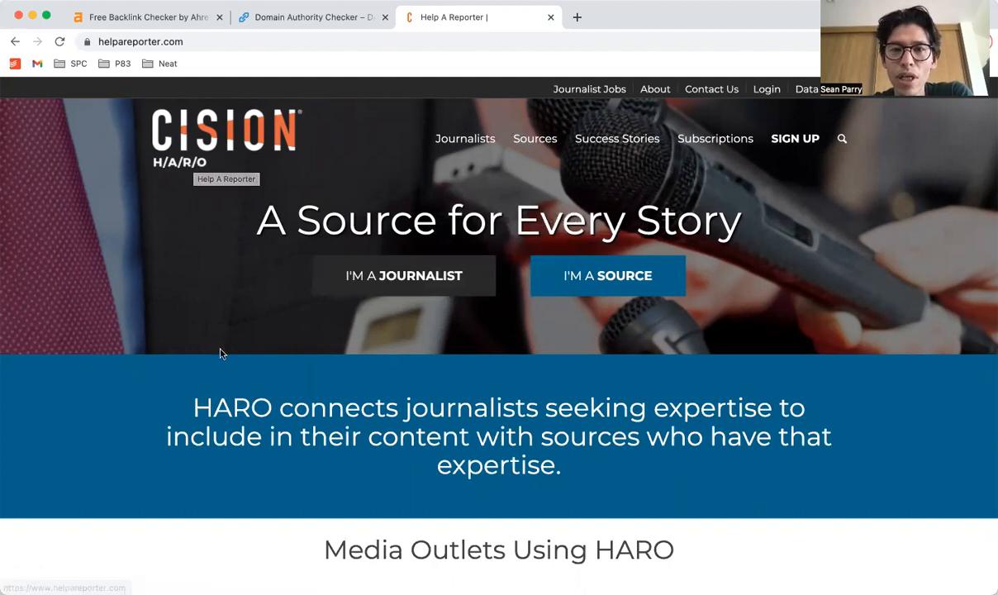
{"action": "mouse_move", "coordinate": [483, 348]}
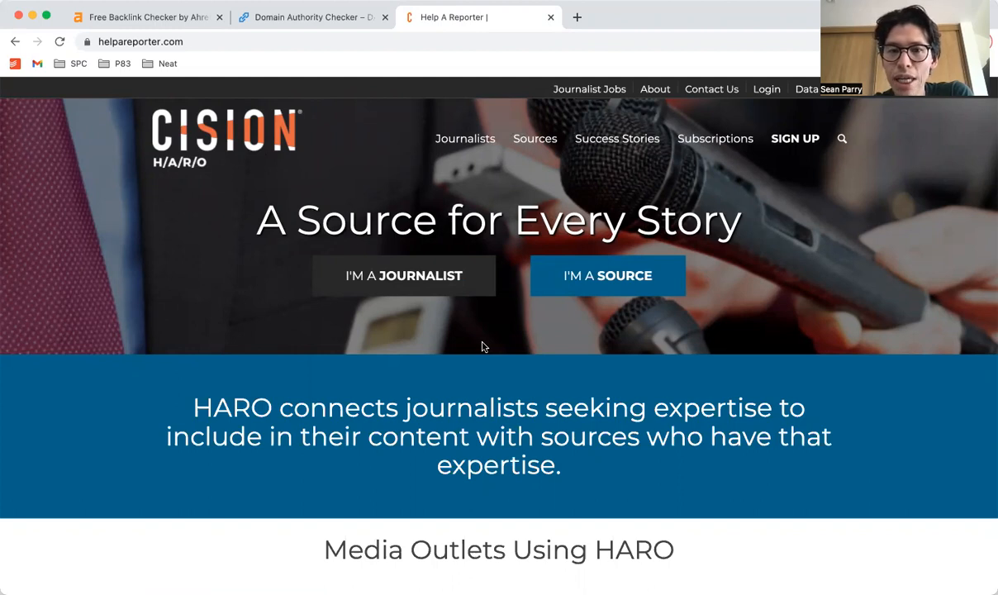
{"action": "mouse_move", "coordinate": [343, 368]}
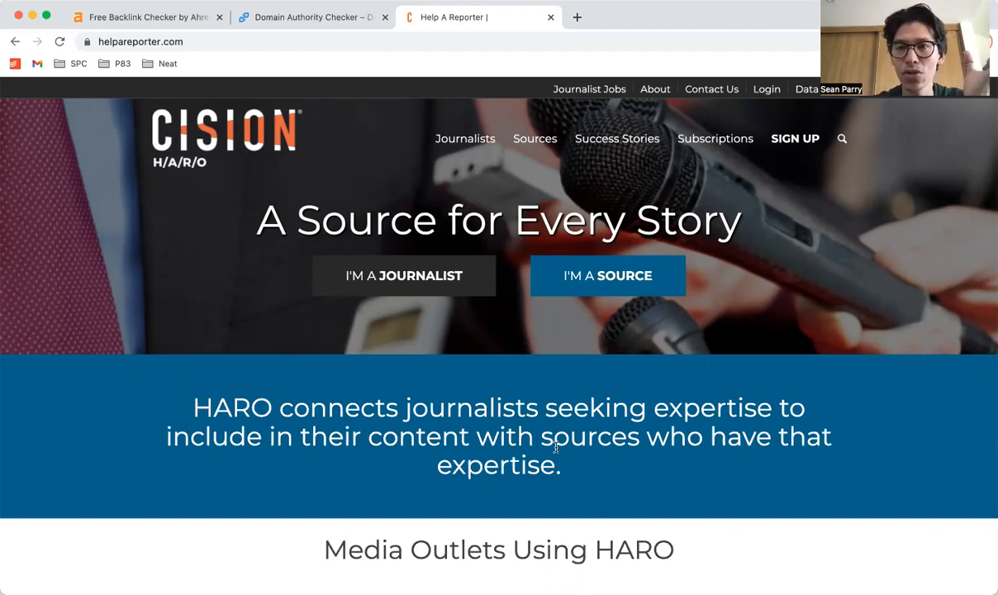
{"action": "mouse_move", "coordinate": [480, 373]}
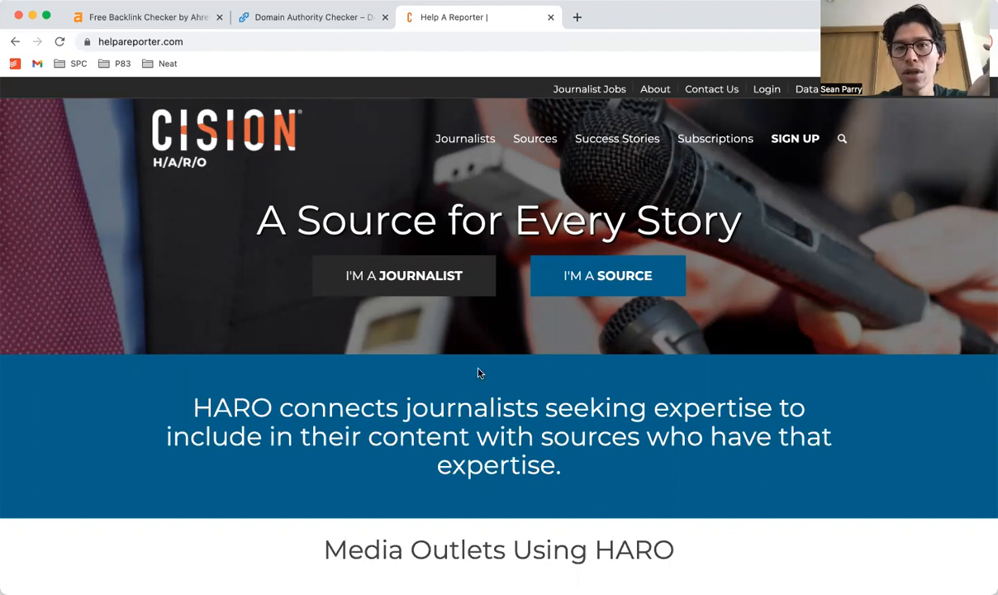
{"action": "mouse_move", "coordinate": [483, 367]}
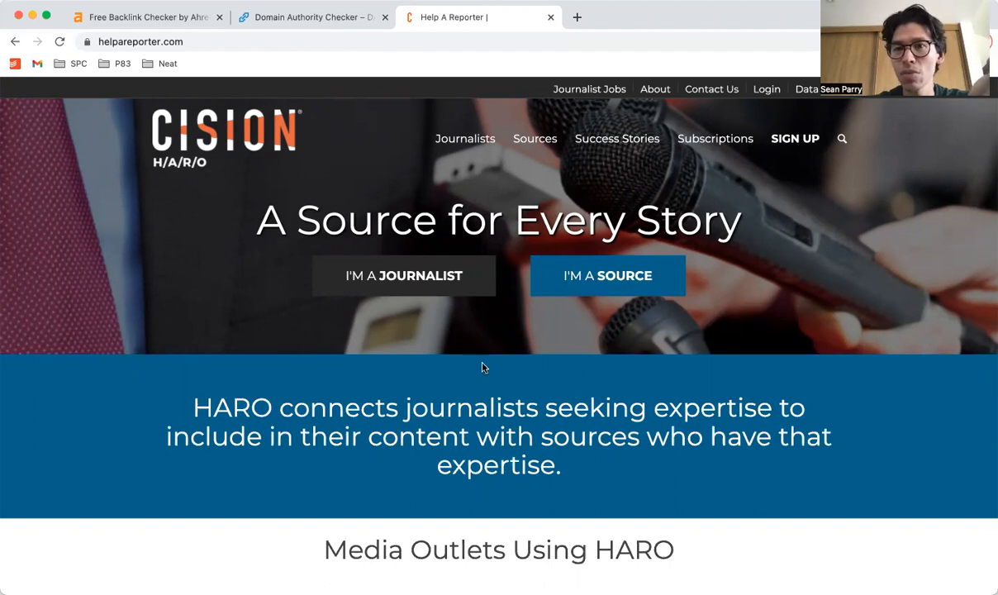
{"action": "left_click", "coordinate": [140, 17]}
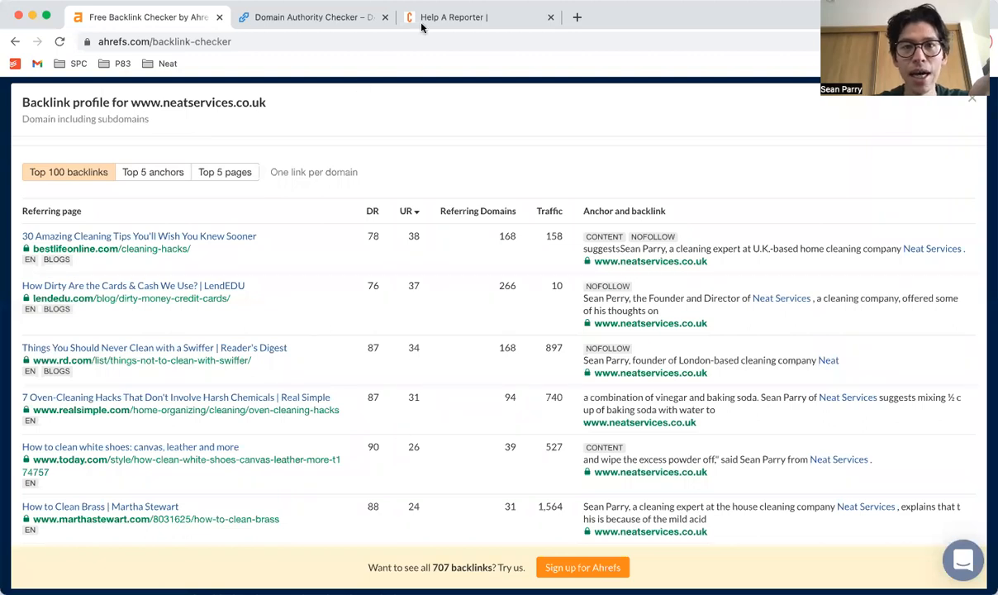
{"action": "left_click", "coordinate": [478, 17]}
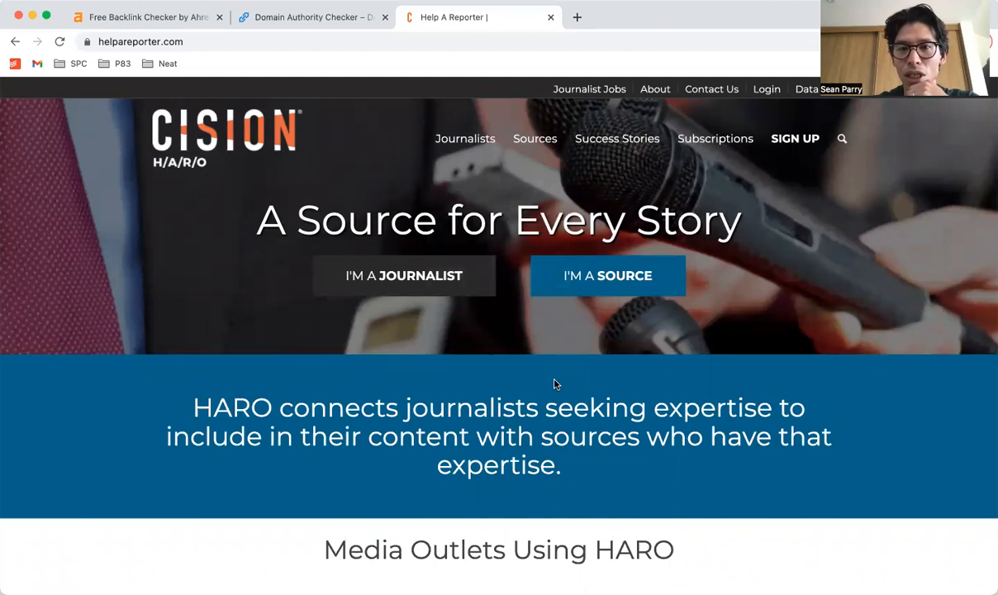
{"action": "mouse_move", "coordinate": [427, 394]}
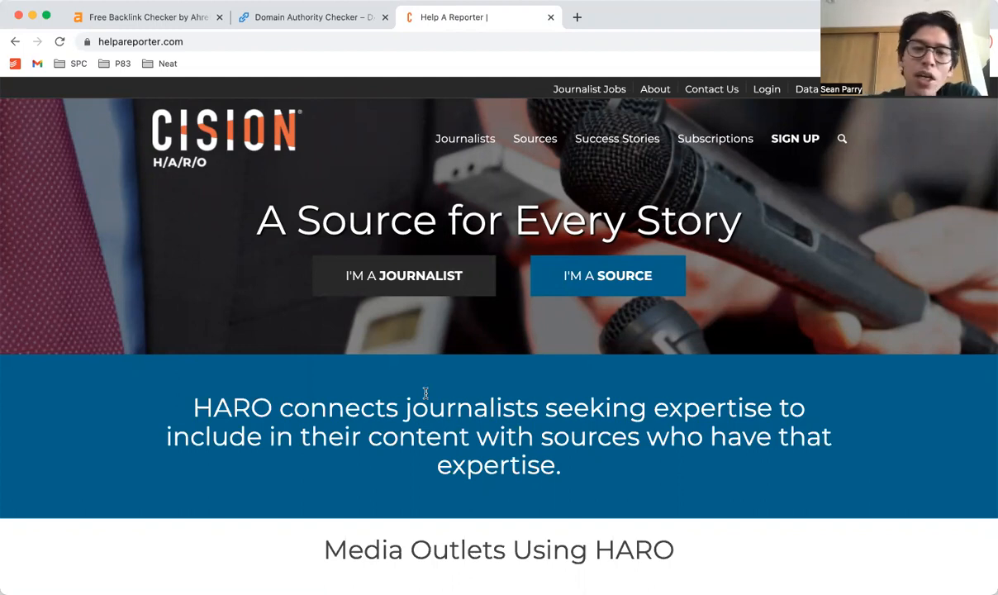
{"action": "mouse_move", "coordinate": [281, 365]}
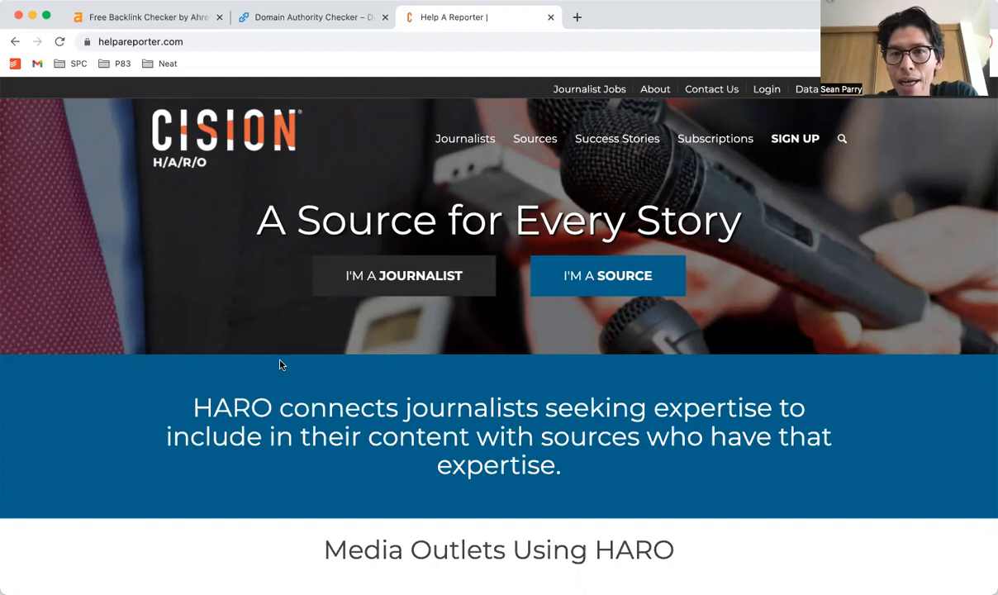
{"action": "mouse_move", "coordinate": [291, 367]}
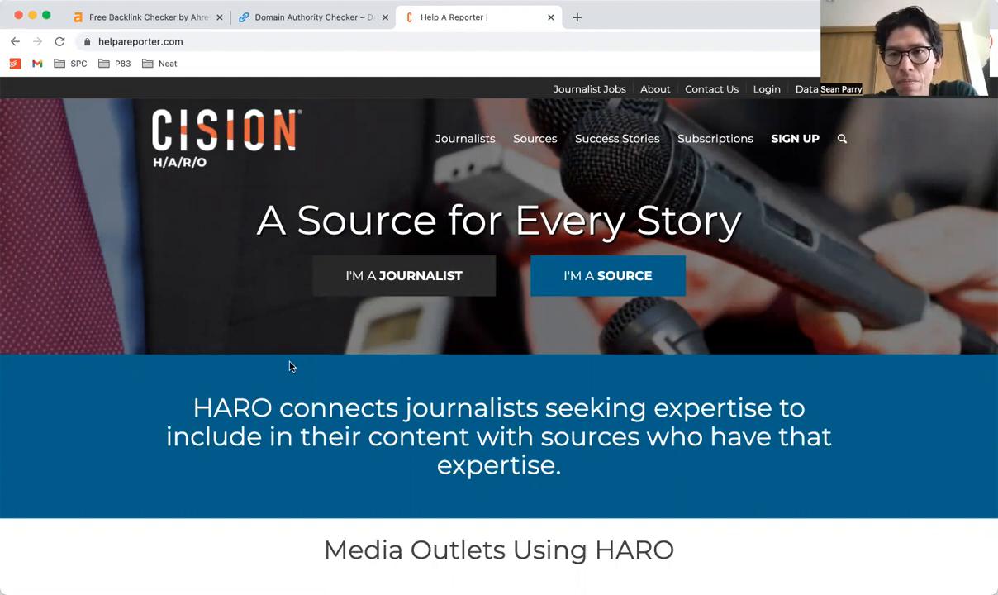